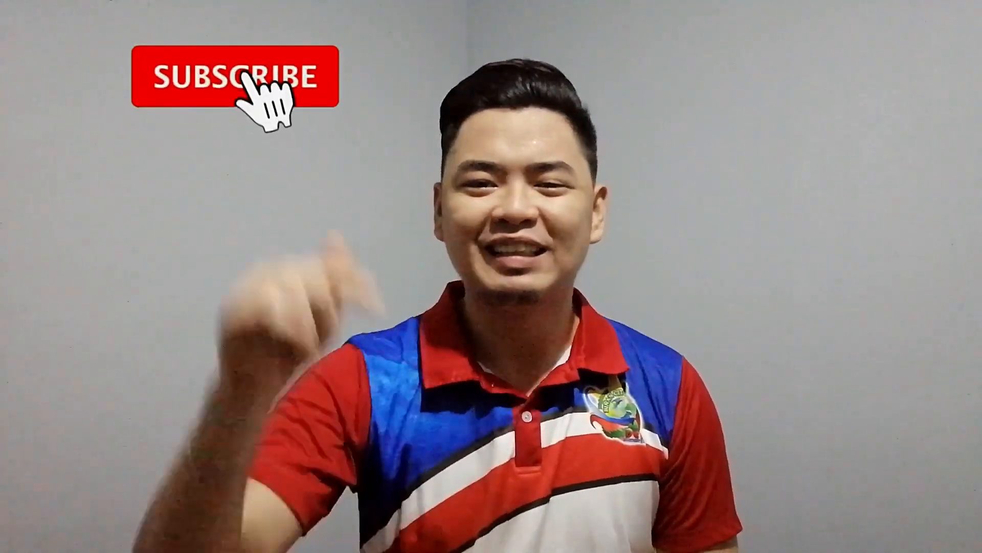
pyautogui.click(250, 82)
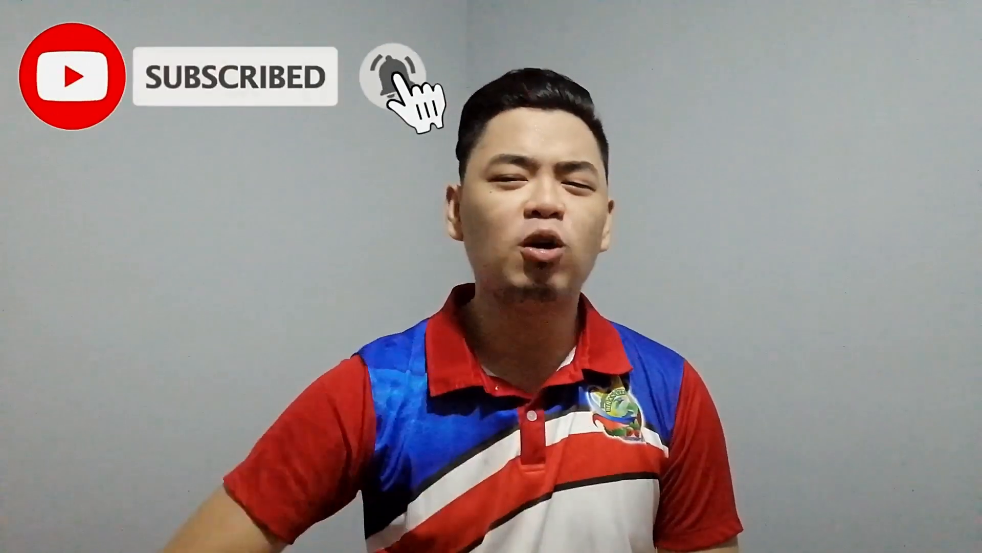